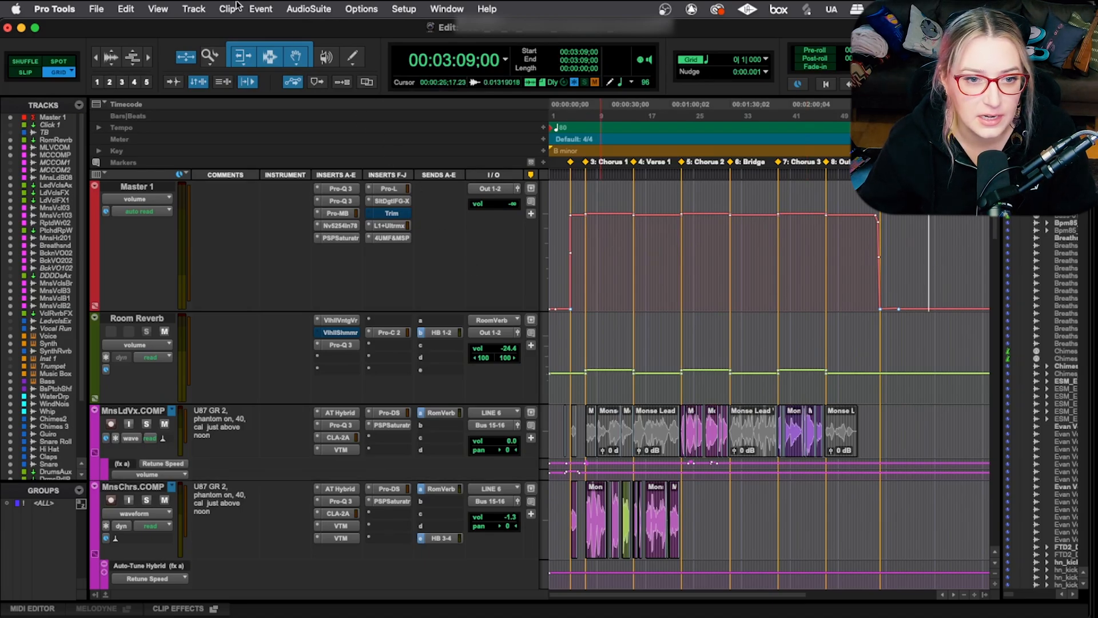
# - Bring up the Playback Engine settings from the Setup menu
pyautogui.click(403, 9)
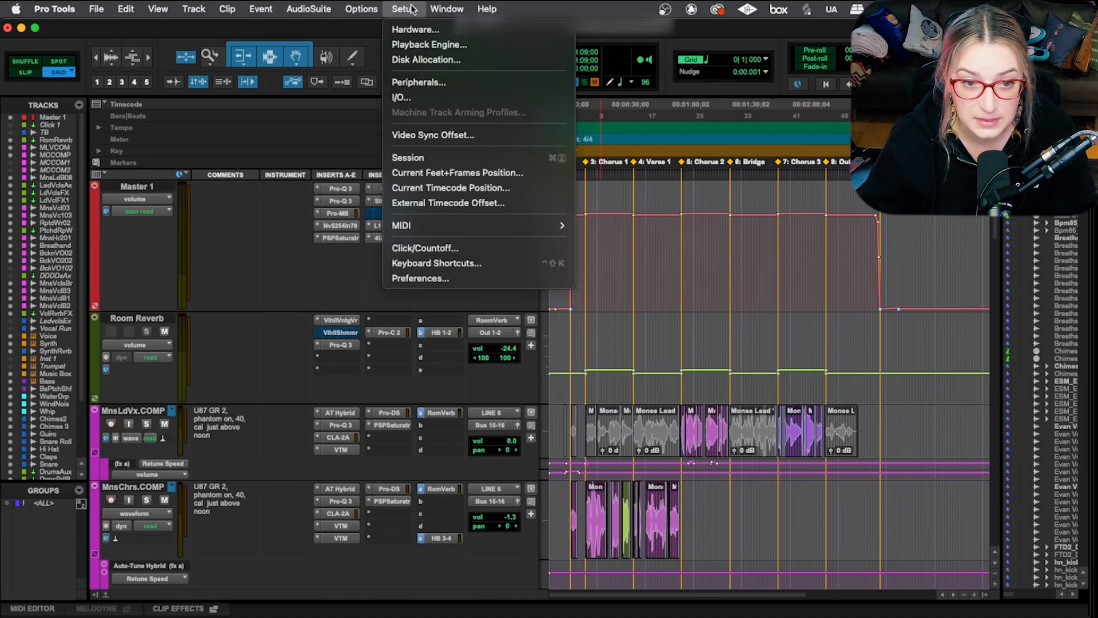
pyautogui.moveTo(431, 43)
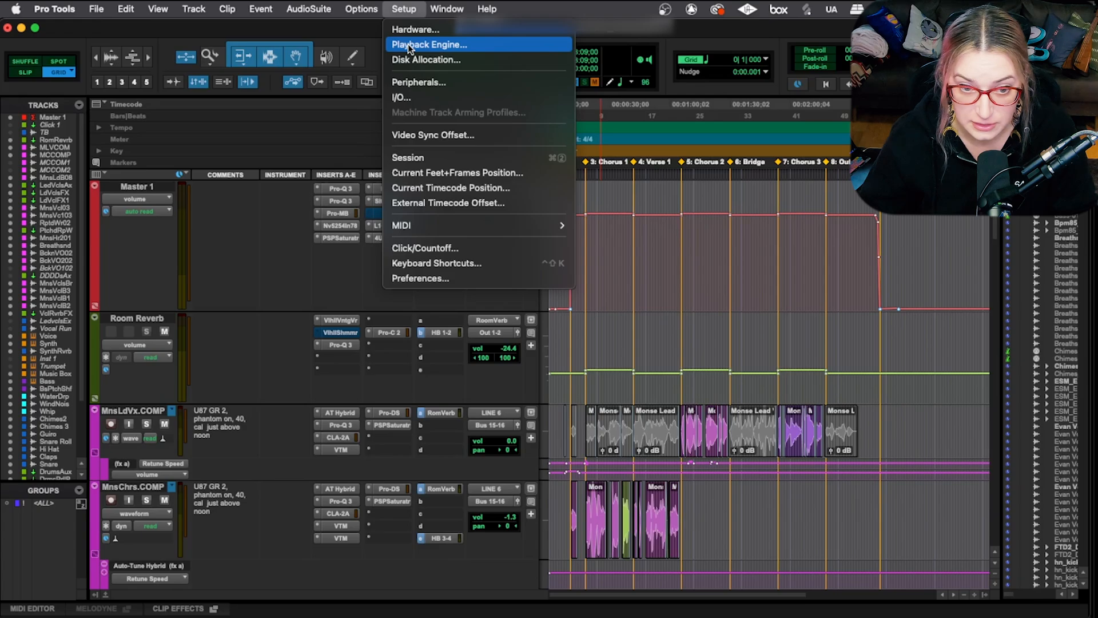
pyautogui.click(432, 43)
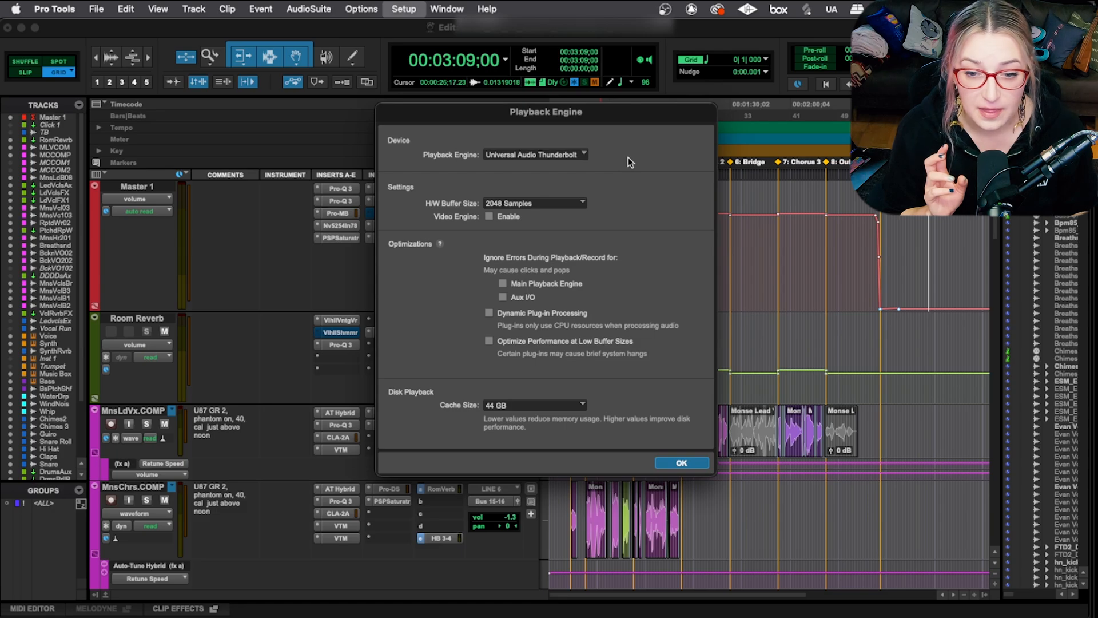
pyautogui.moveTo(554, 163)
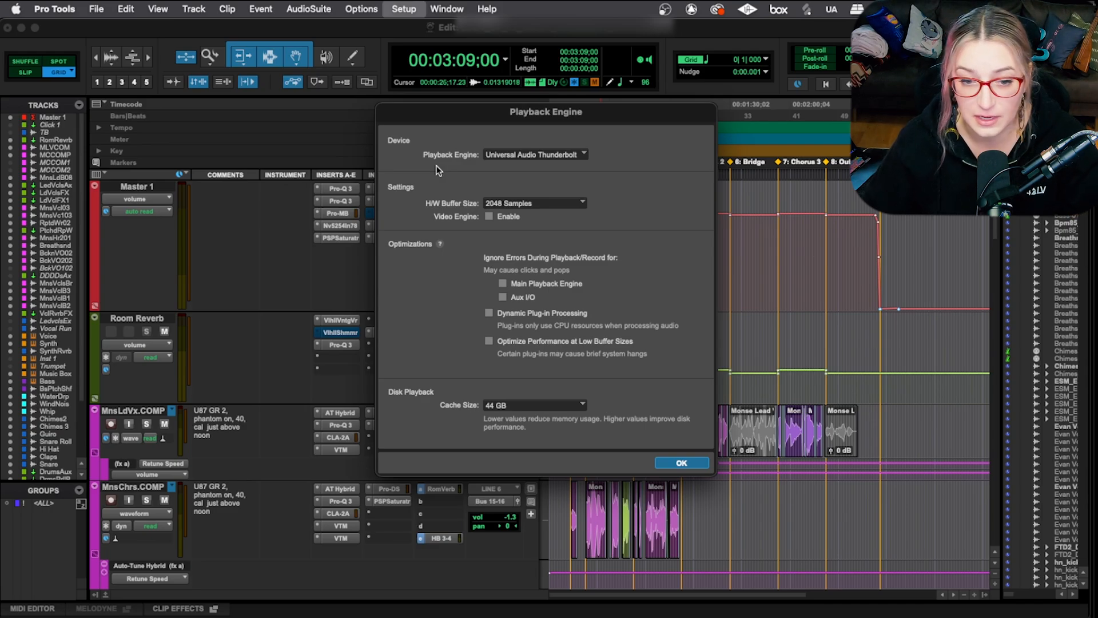
pyautogui.moveTo(490, 159)
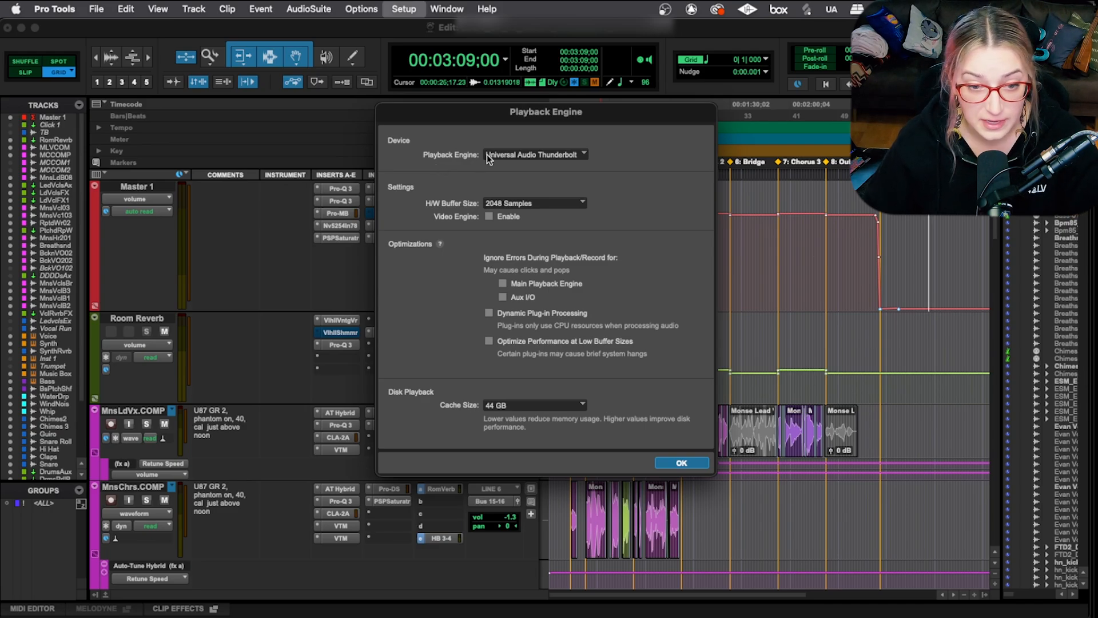
pyautogui.click(535, 154)
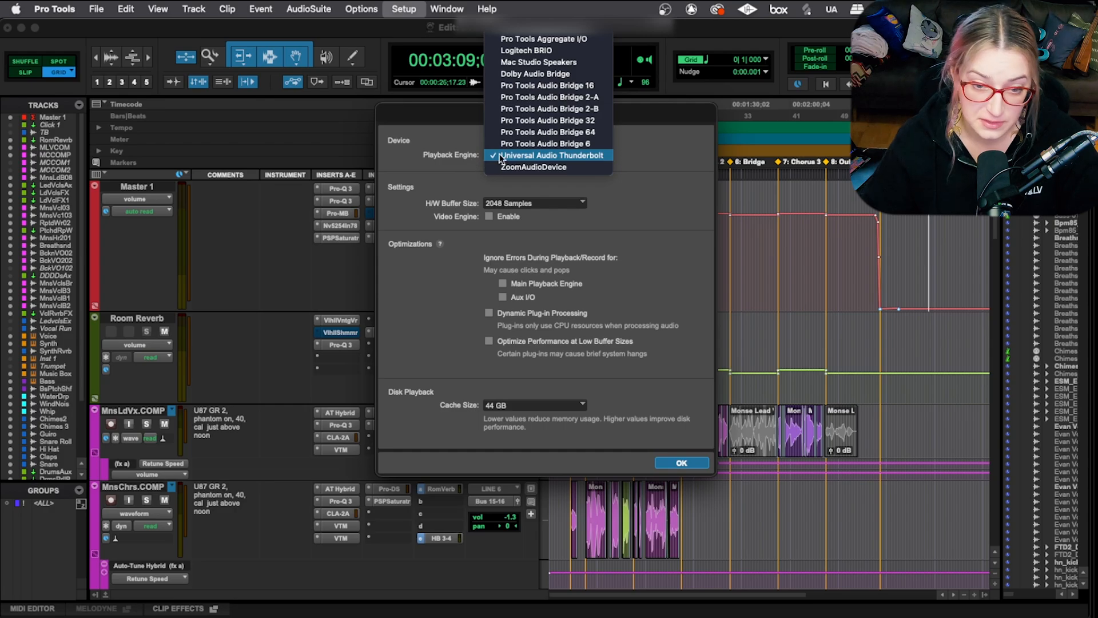
pyautogui.moveTo(542, 159)
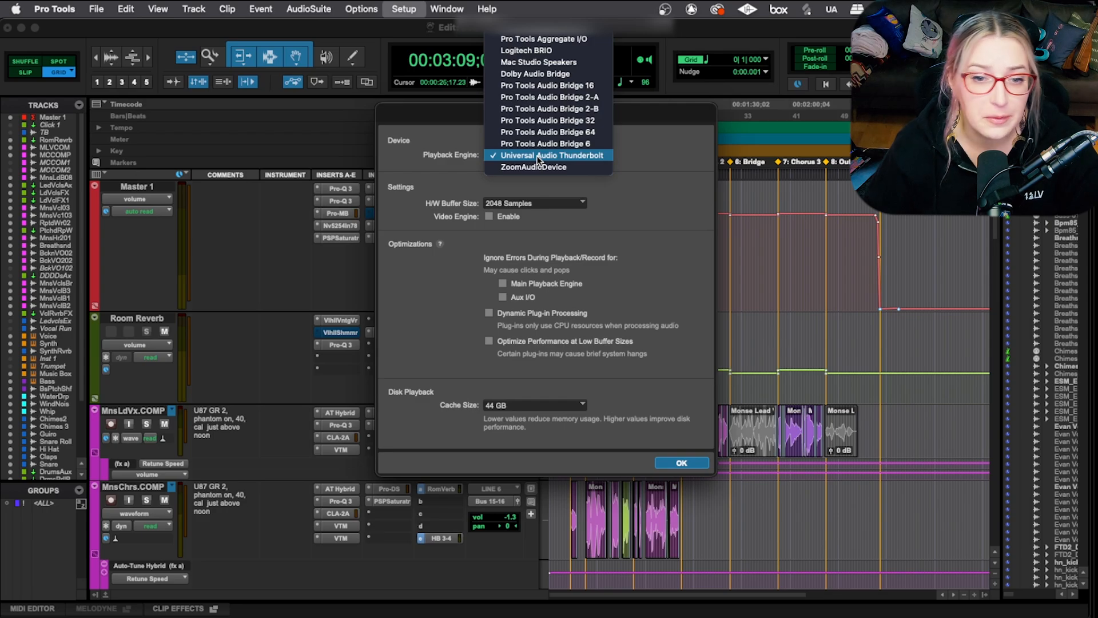
pyautogui.moveTo(576, 37)
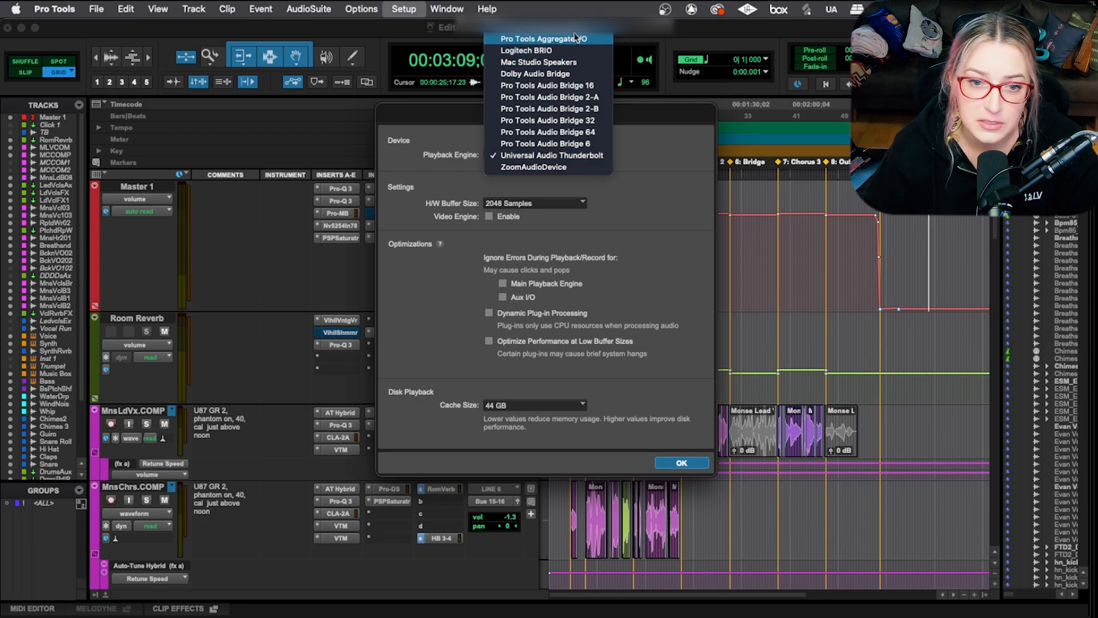
pyautogui.moveTo(587, 40)
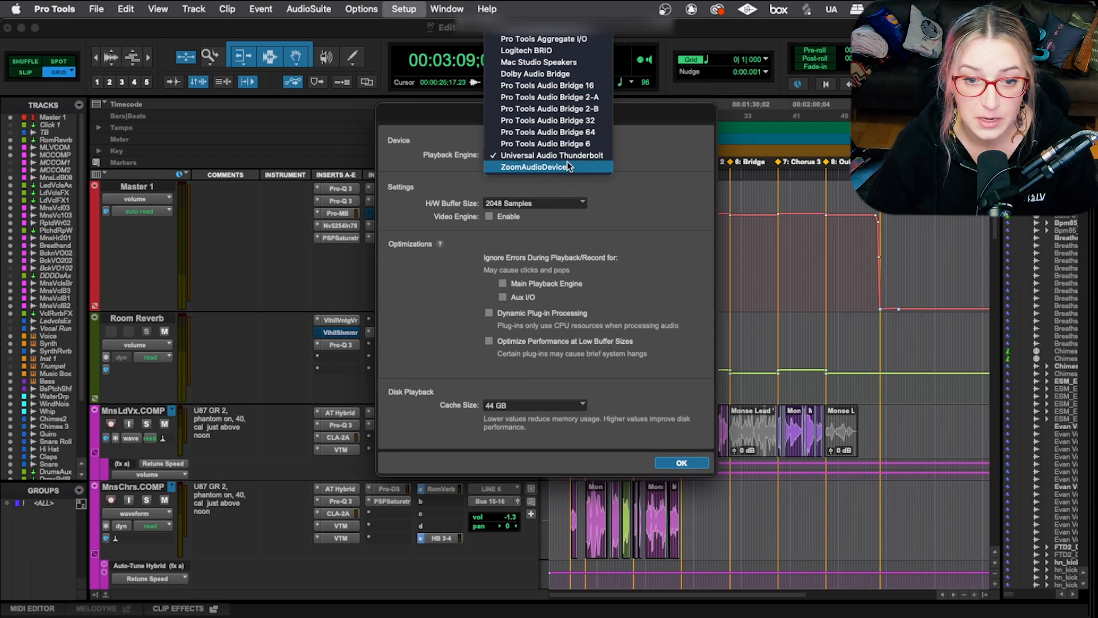
pyautogui.moveTo(571, 155)
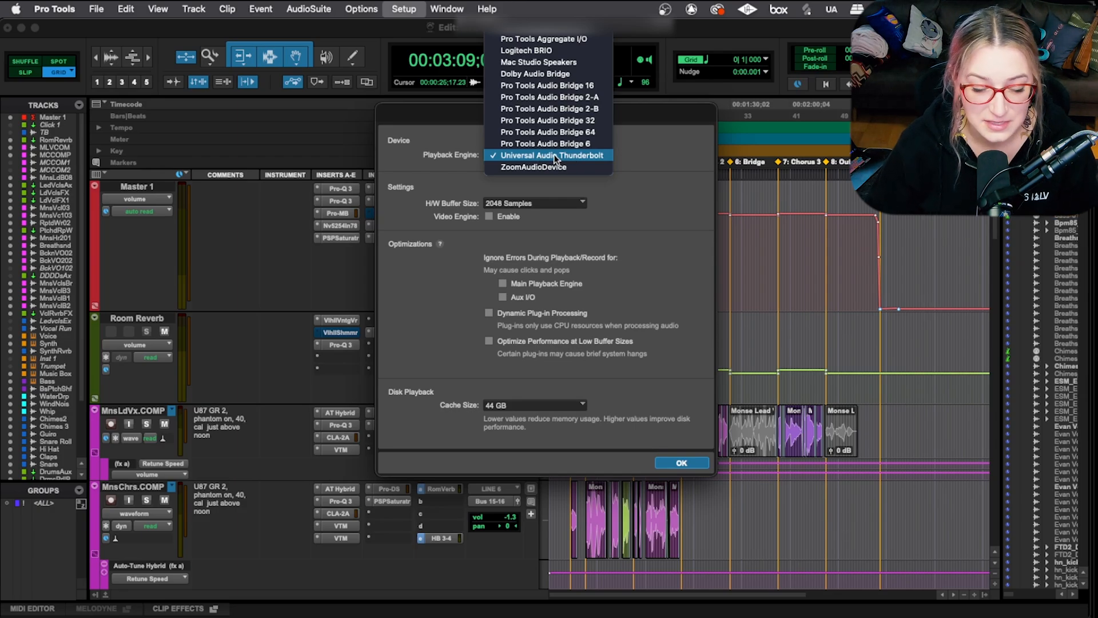
pyautogui.moveTo(546, 132)
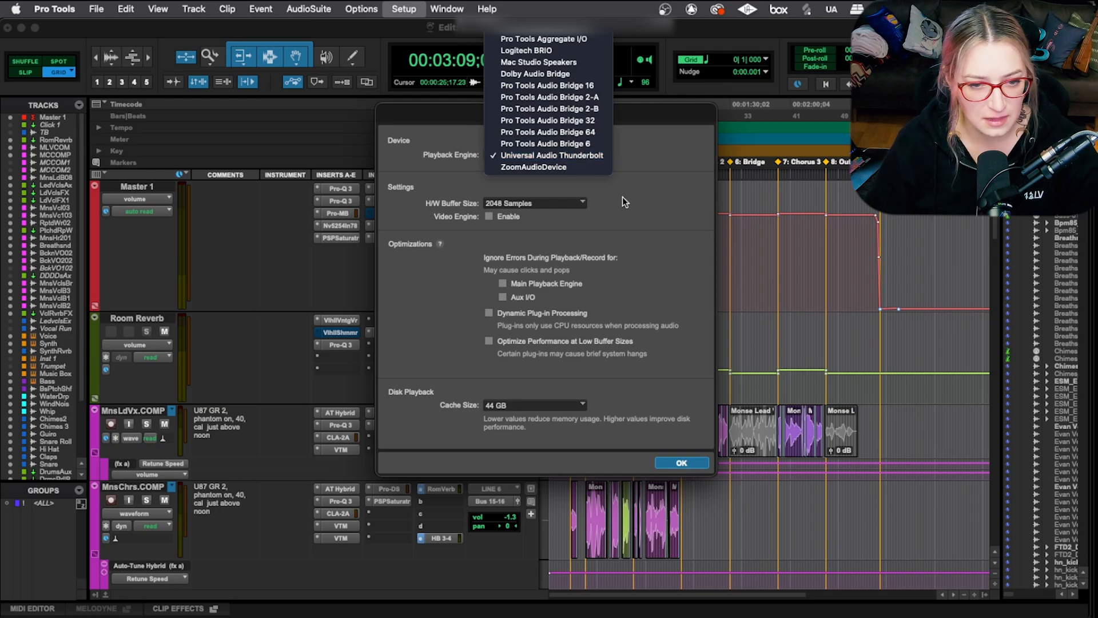
pyautogui.click(552, 156)
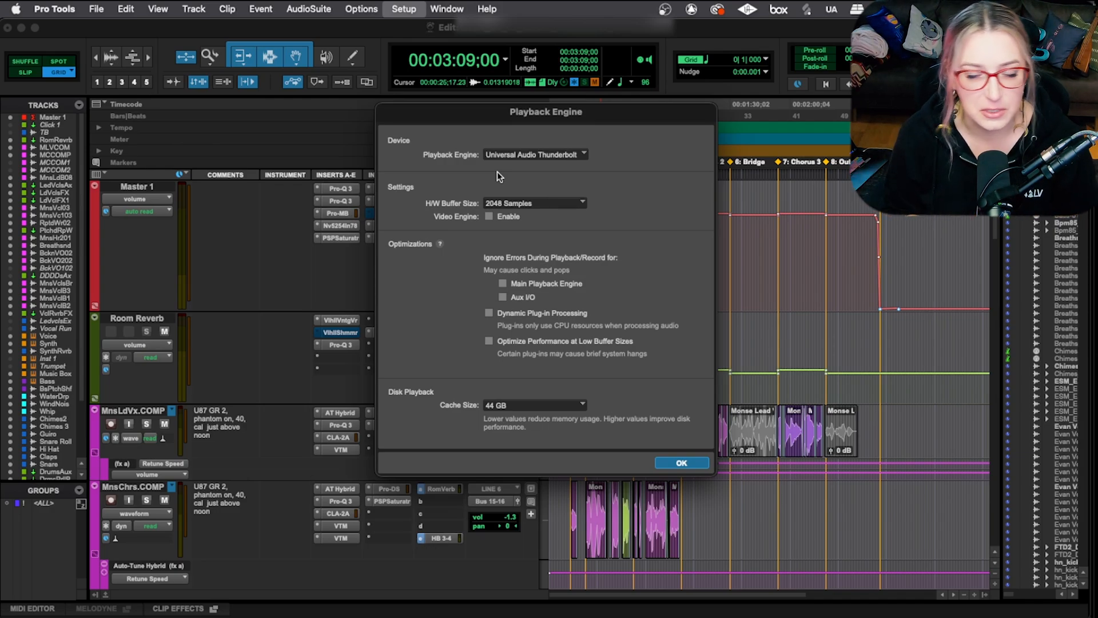
pyautogui.moveTo(451, 219)
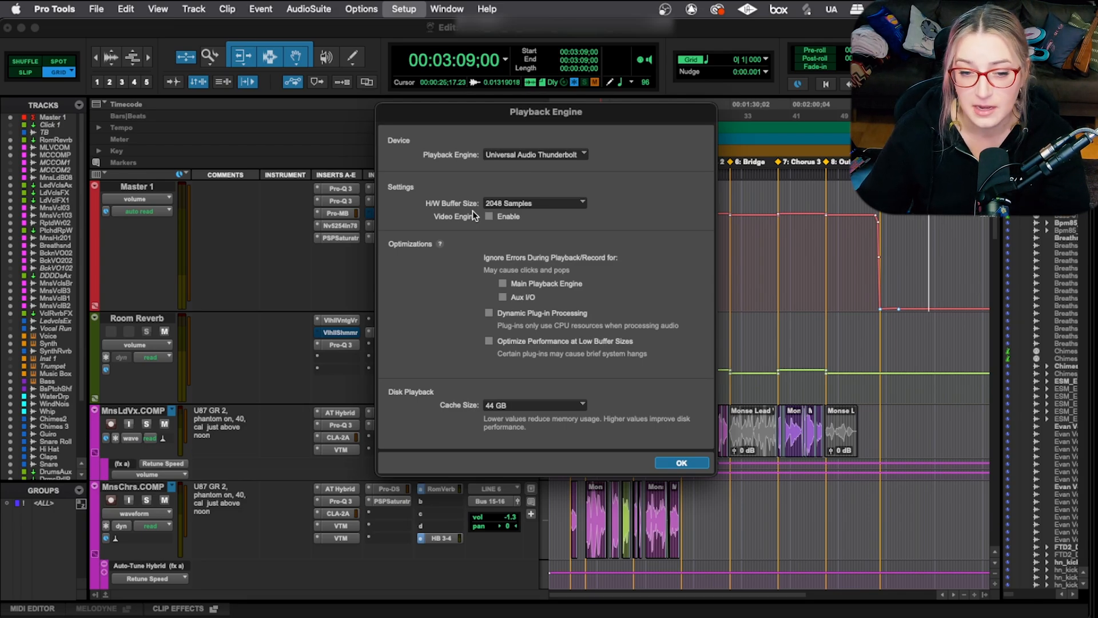
# - Show the H/W Buffer Size choices (64–2048 samples), leaving 2048 selected
pyautogui.click(533, 204)
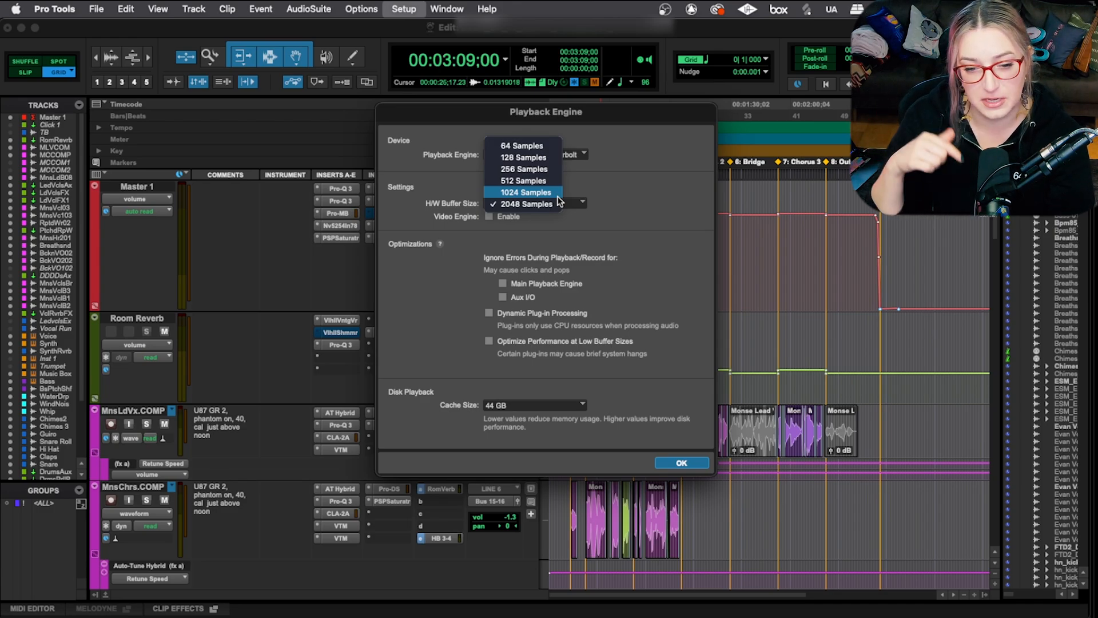
pyautogui.moveTo(541, 171)
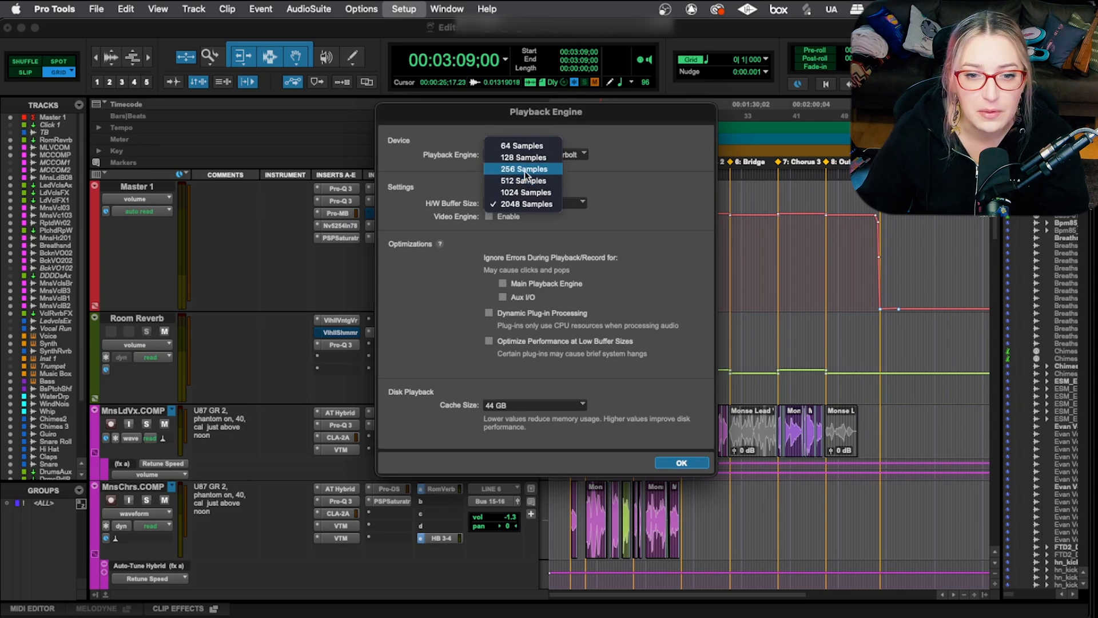
pyautogui.moveTo(531, 150)
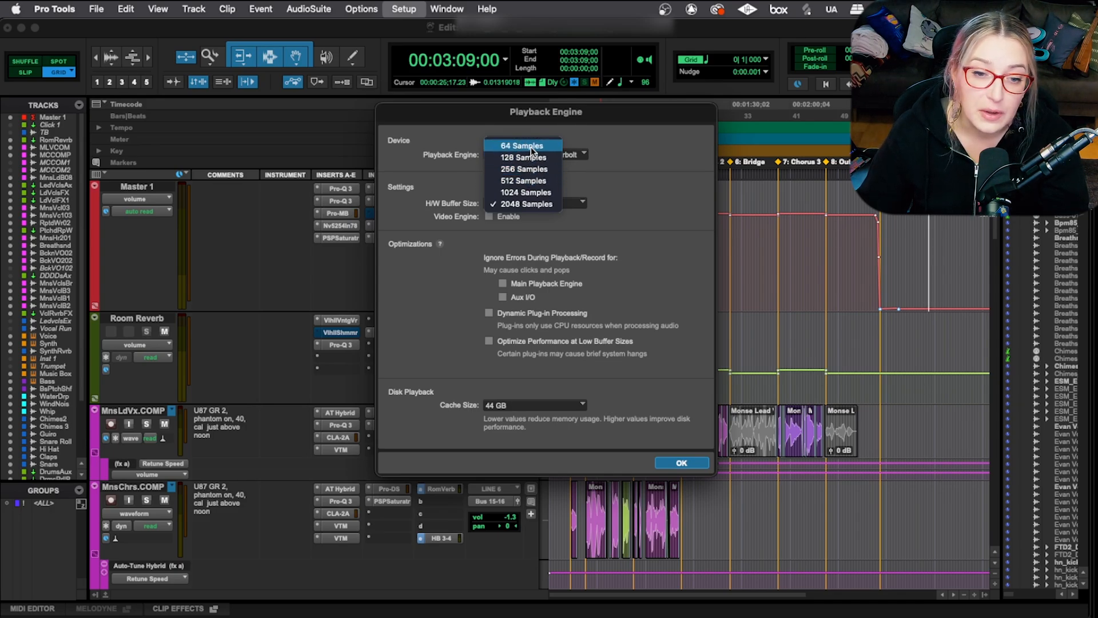
pyautogui.moveTo(533, 204)
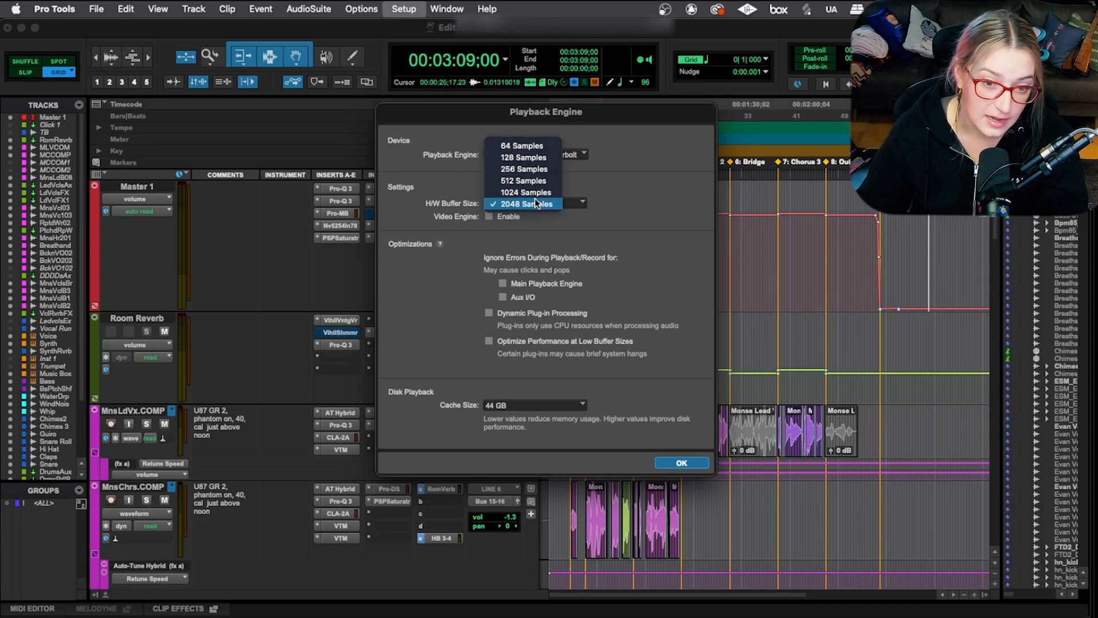
pyautogui.moveTo(529, 169)
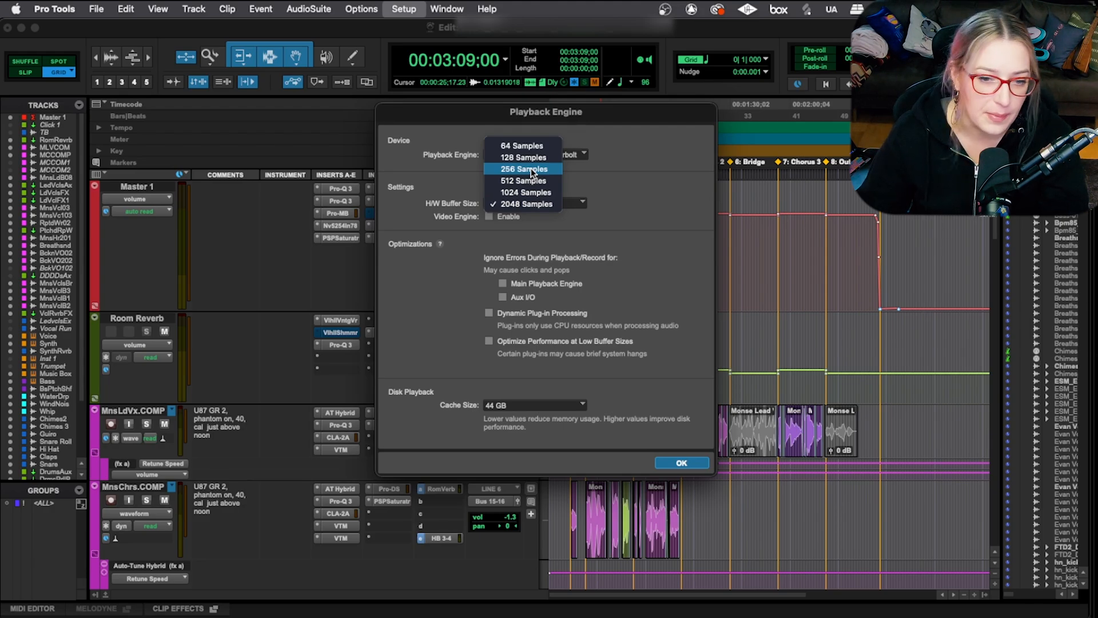
pyautogui.moveTo(532, 205)
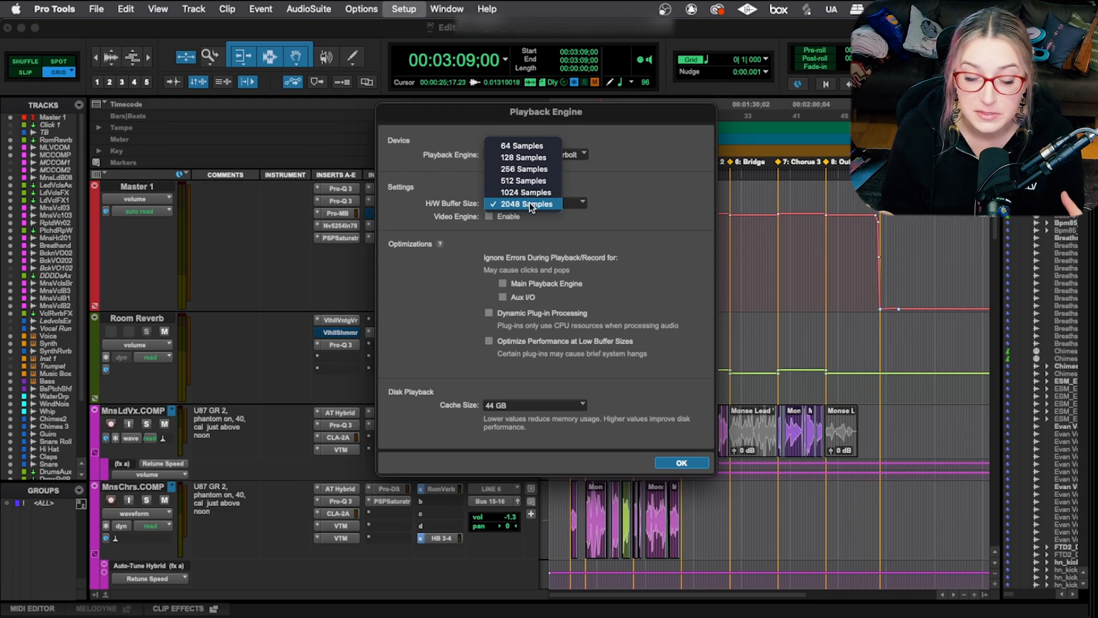
# - Keep the buffer at 2048 Samples and enable the Video Engine
pyautogui.click(524, 203)
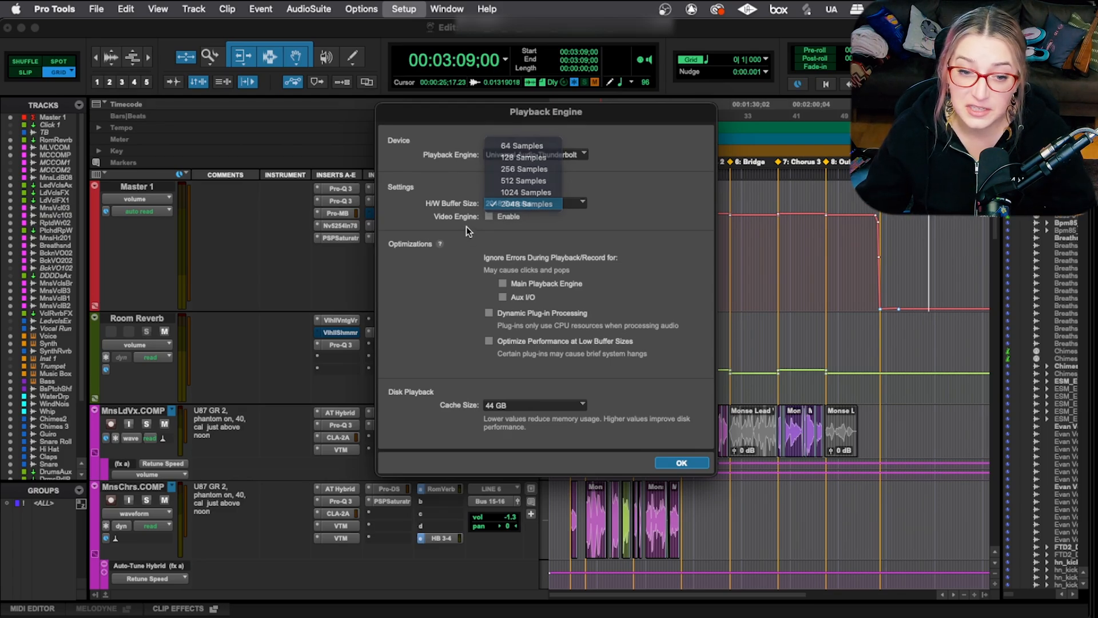
pyautogui.click(531, 204)
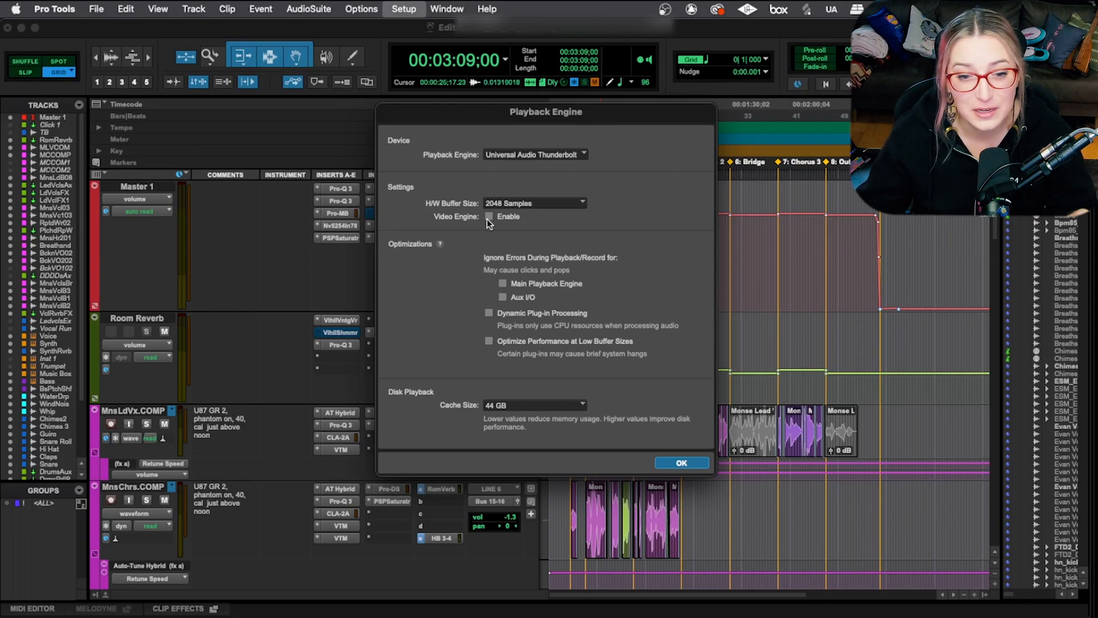
pyautogui.click(490, 216)
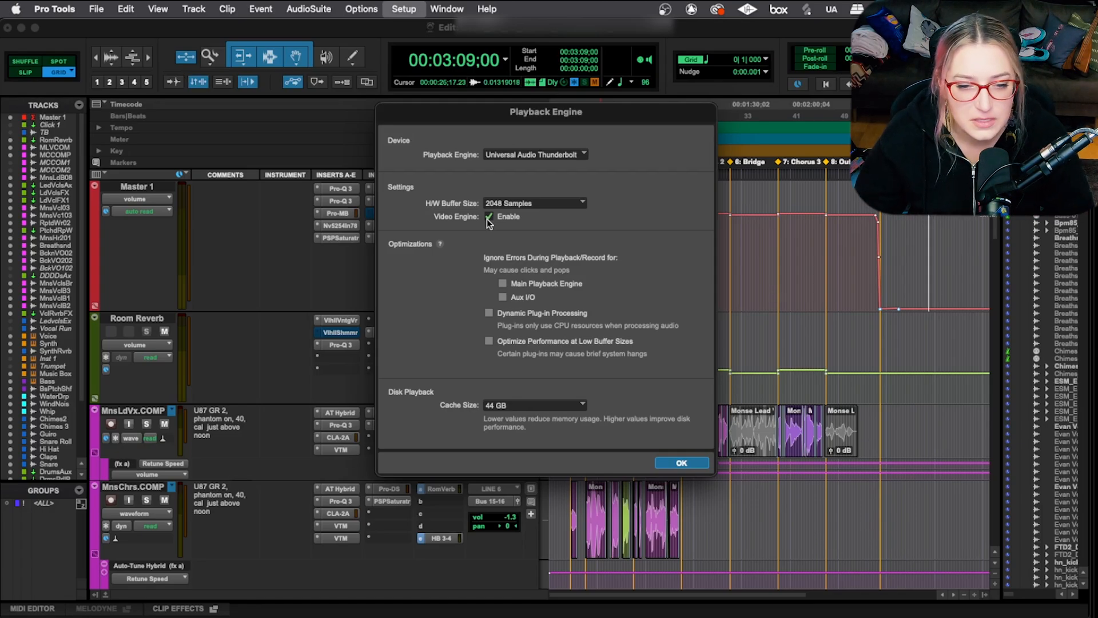
pyautogui.click(490, 217)
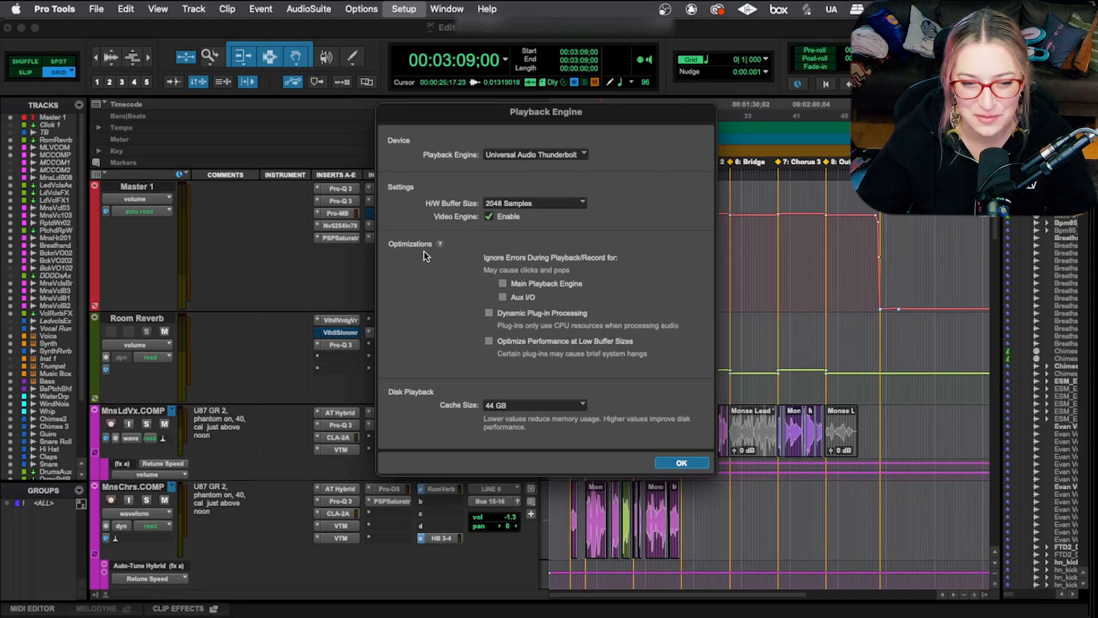
pyautogui.moveTo(590, 269)
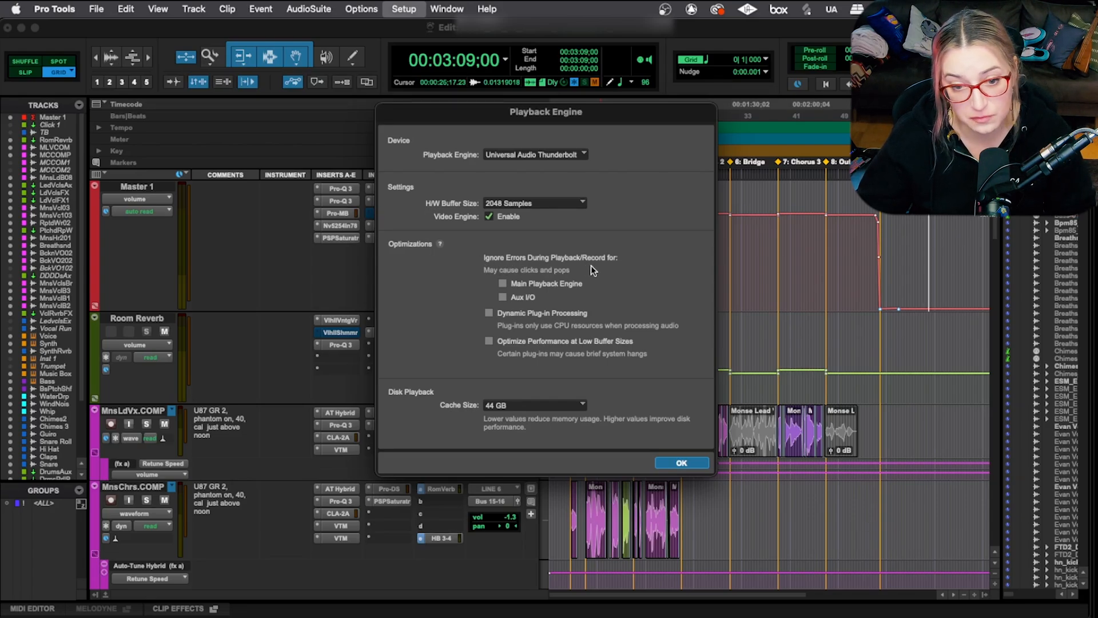
pyautogui.click(504, 284)
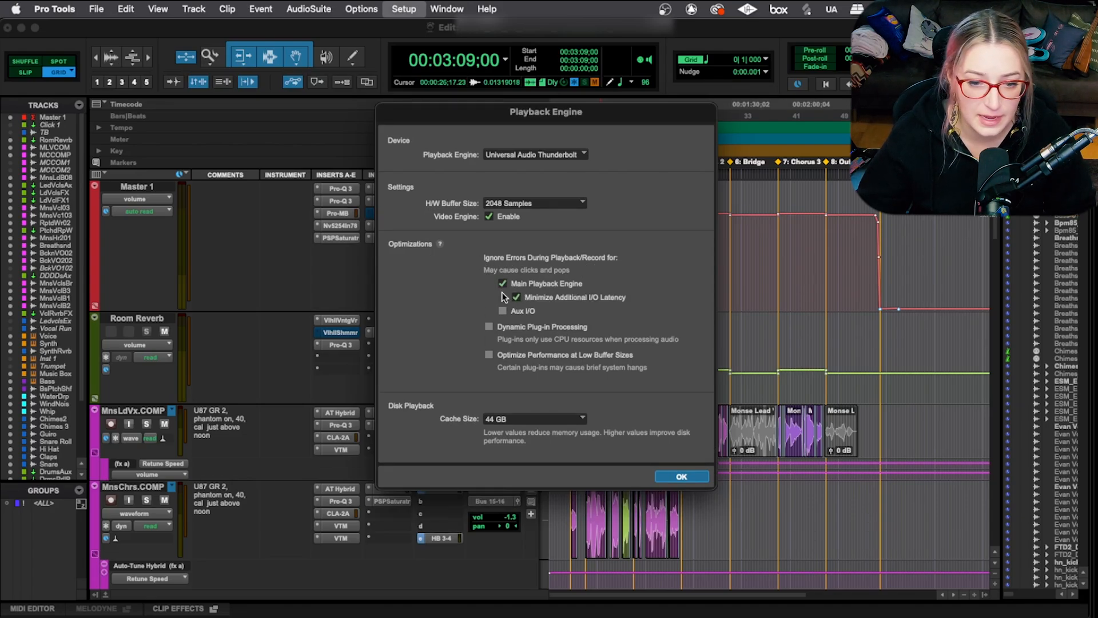
pyautogui.click(504, 311)
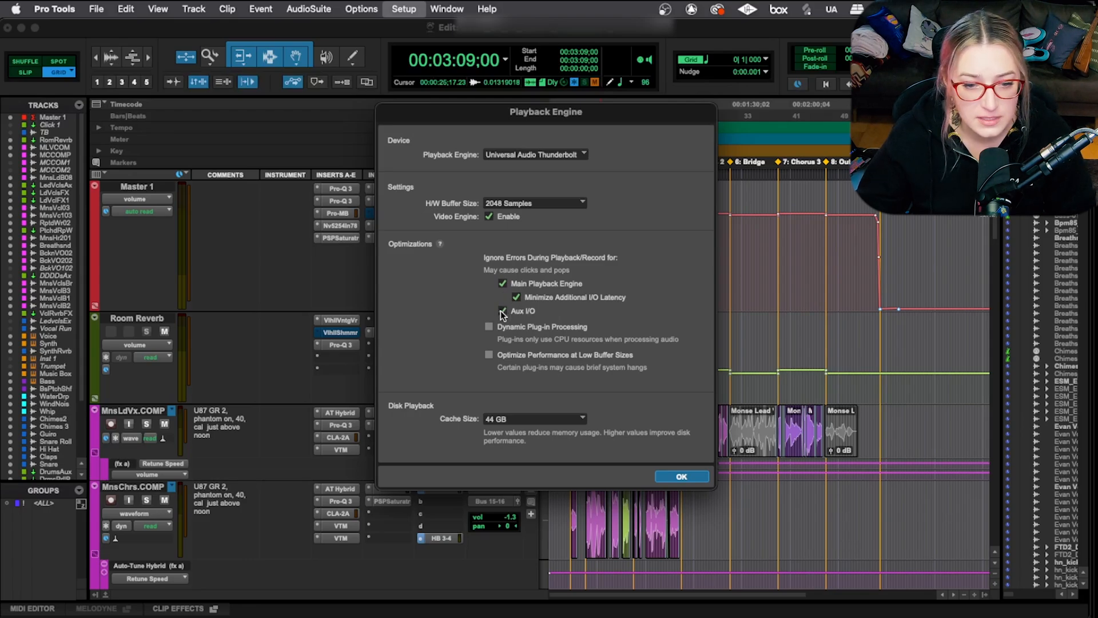
pyautogui.click(504, 312)
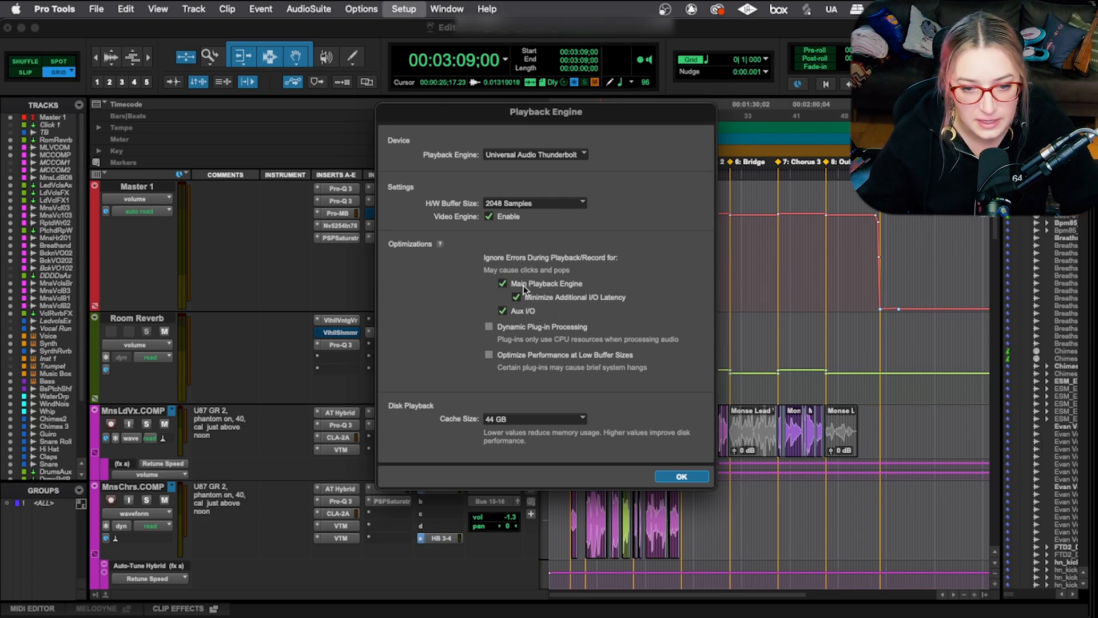
pyautogui.moveTo(545, 305)
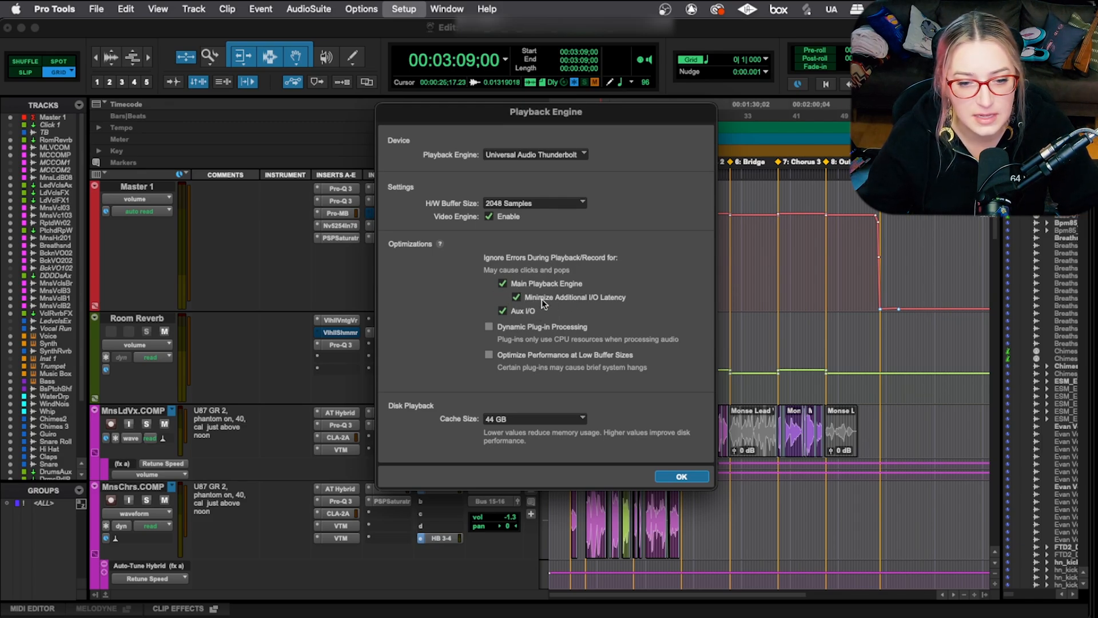
pyautogui.moveTo(597, 280)
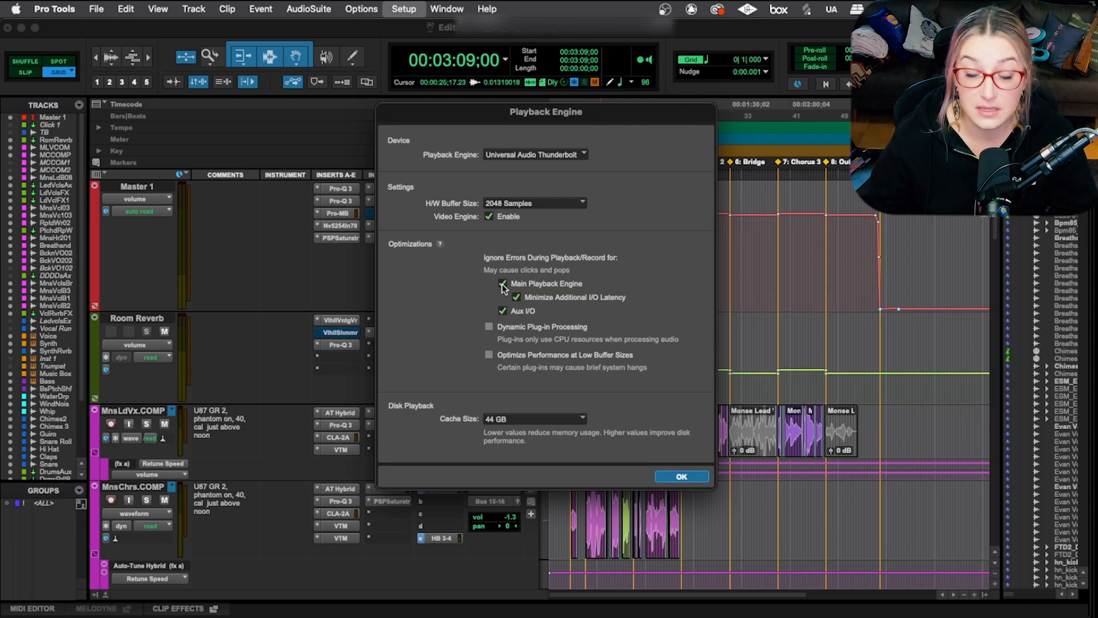
pyautogui.click(503, 284)
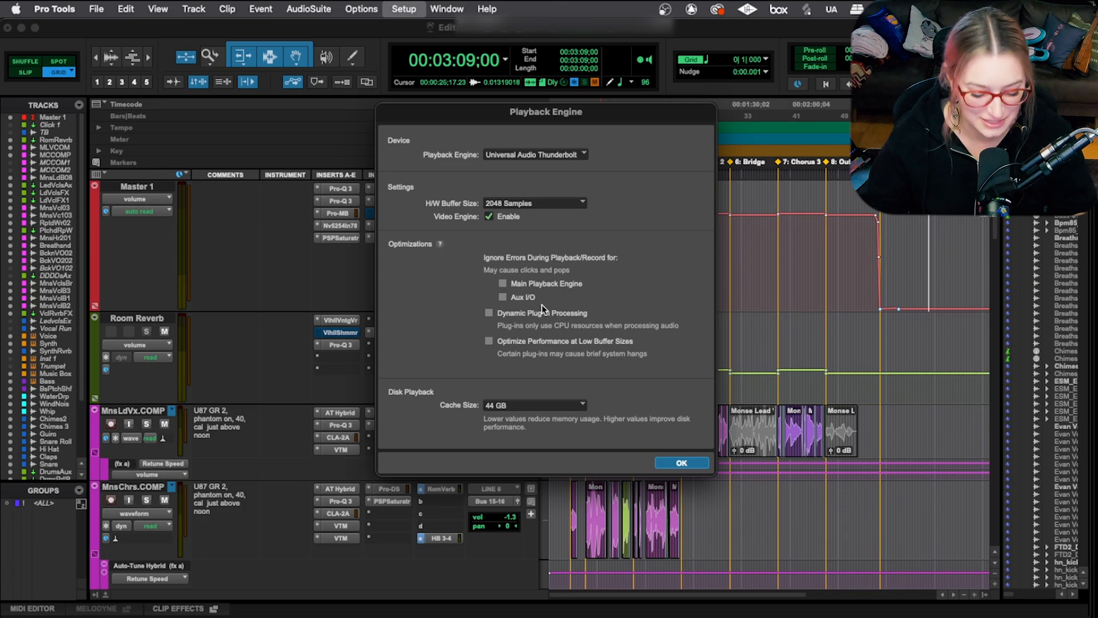
pyautogui.moveTo(545, 321)
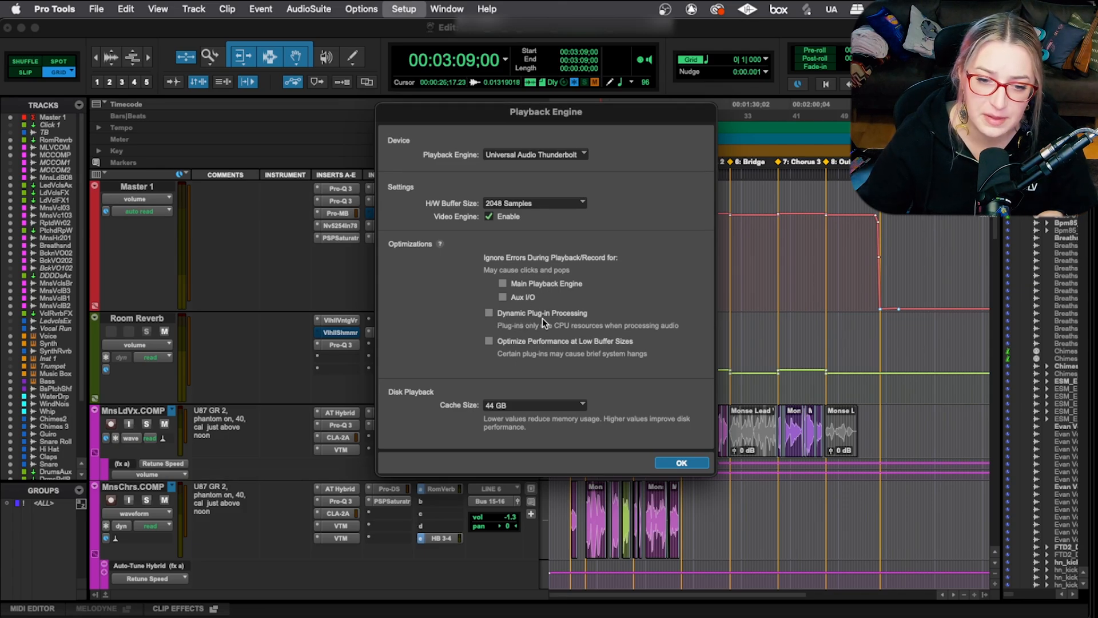
# - Turn on Dynamic Plug-in Processing under Optimizations
pyautogui.click(490, 313)
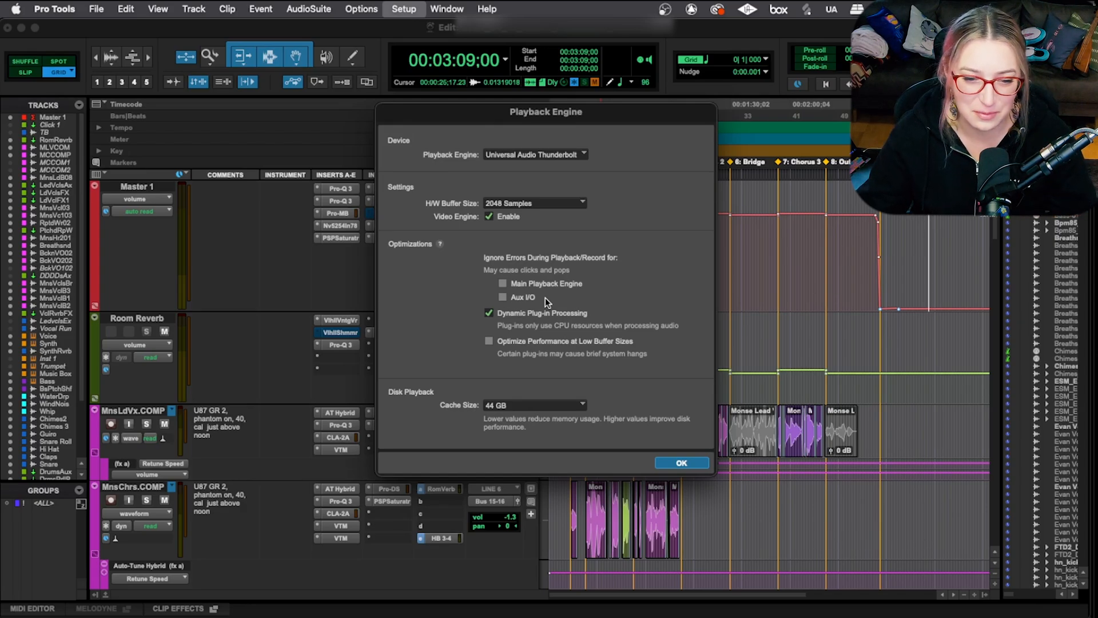
pyautogui.moveTo(554, 318)
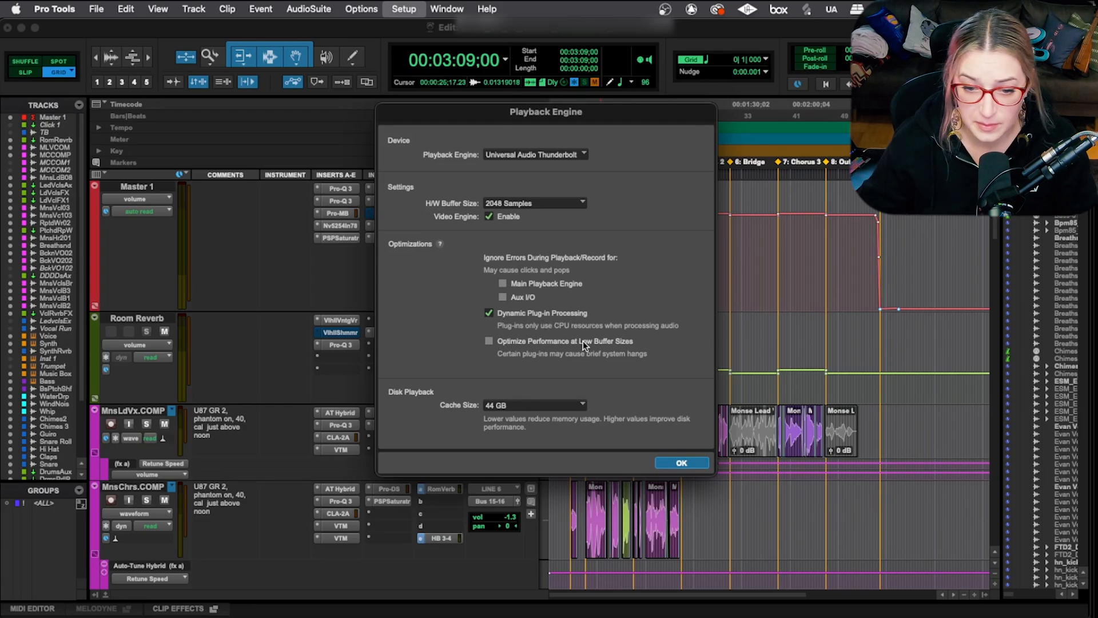
# - Enable Optimize Performance at Low Buffer Sizes, leaving the buffer at 2048 Samples
pyautogui.click(490, 341)
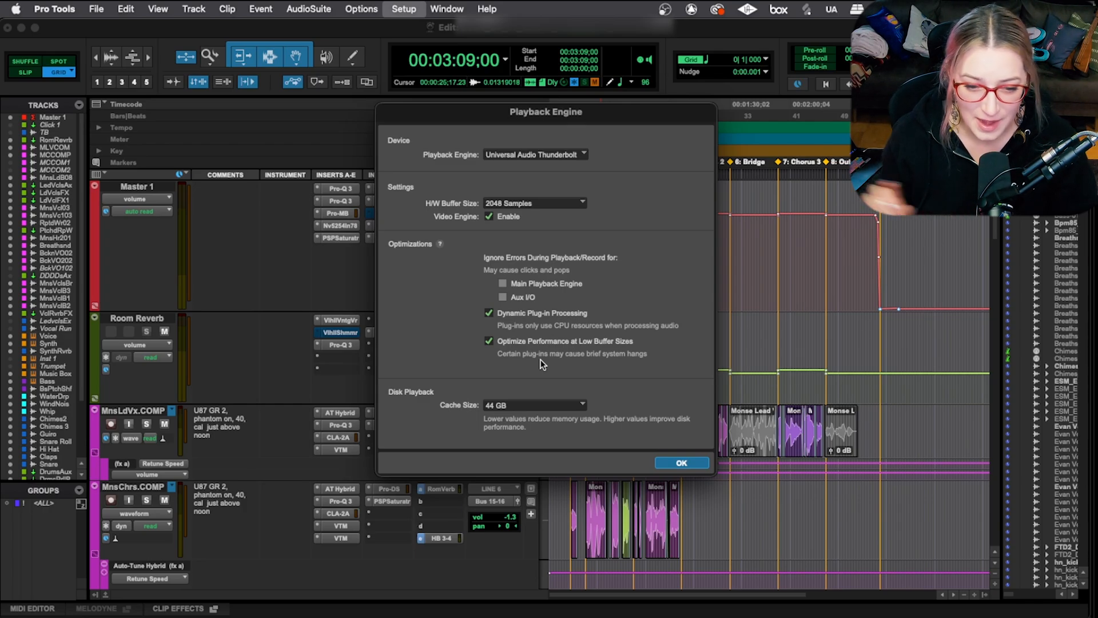
pyautogui.click(536, 204)
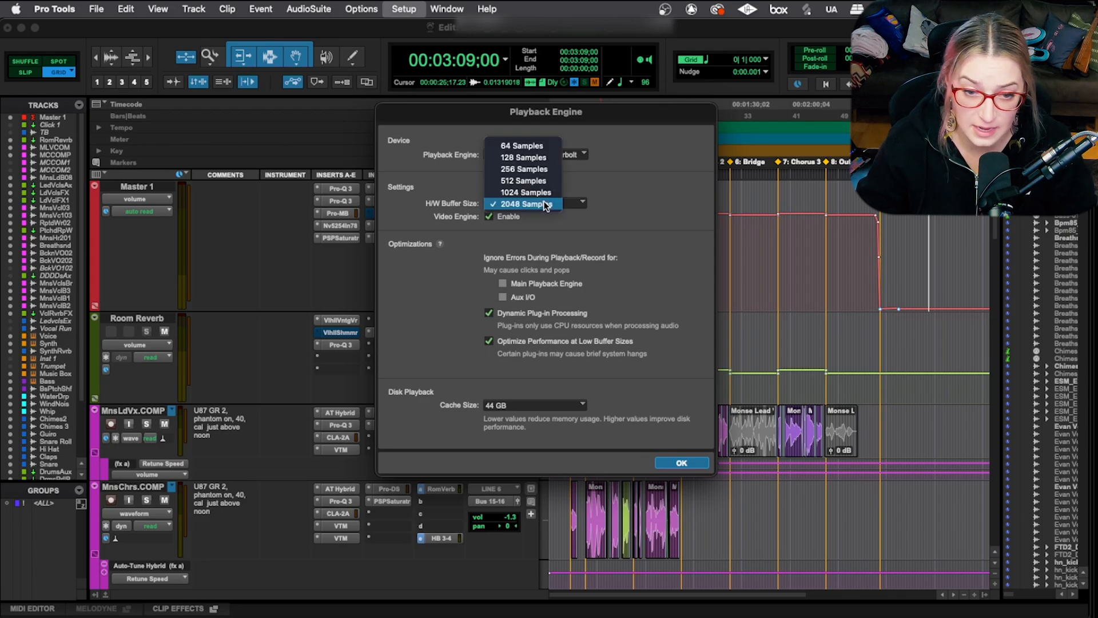
pyautogui.moveTo(539, 148)
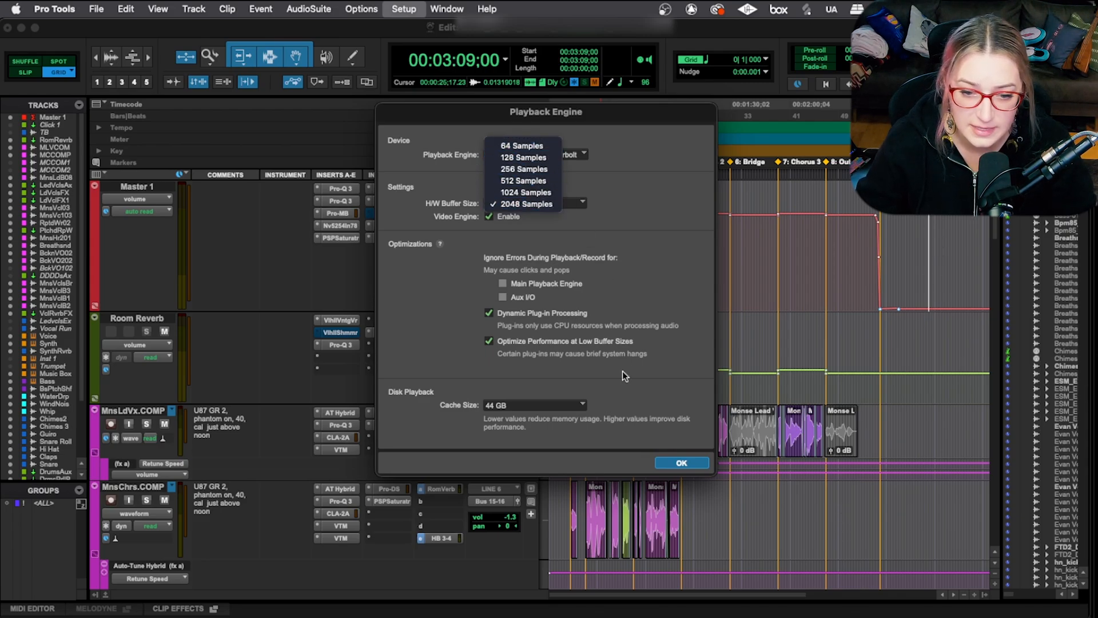
pyautogui.click(524, 204)
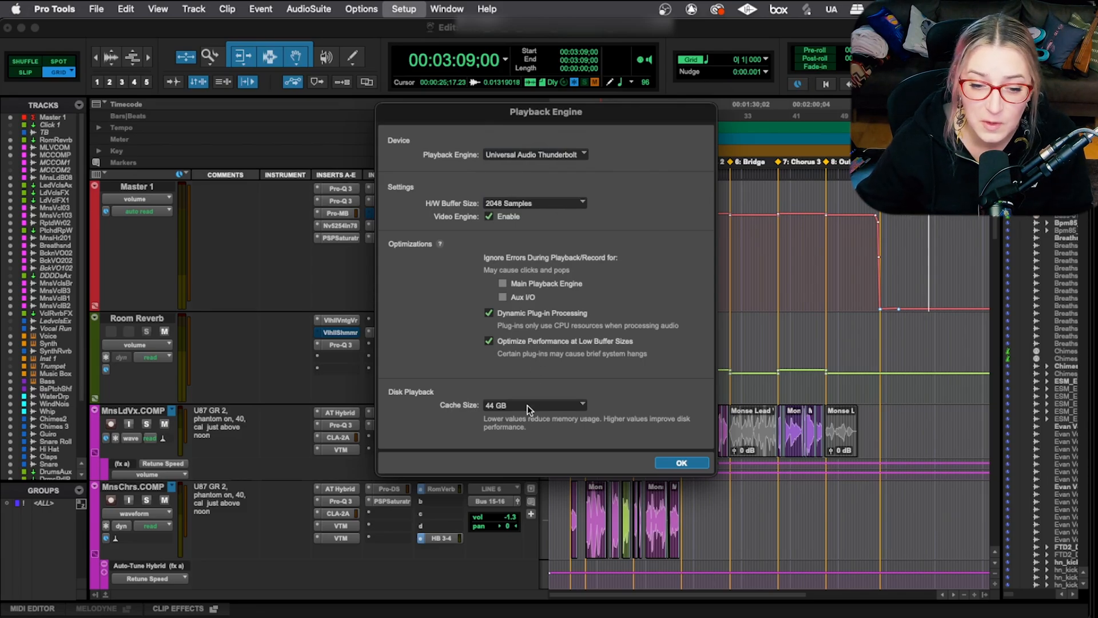
pyautogui.moveTo(545, 412)
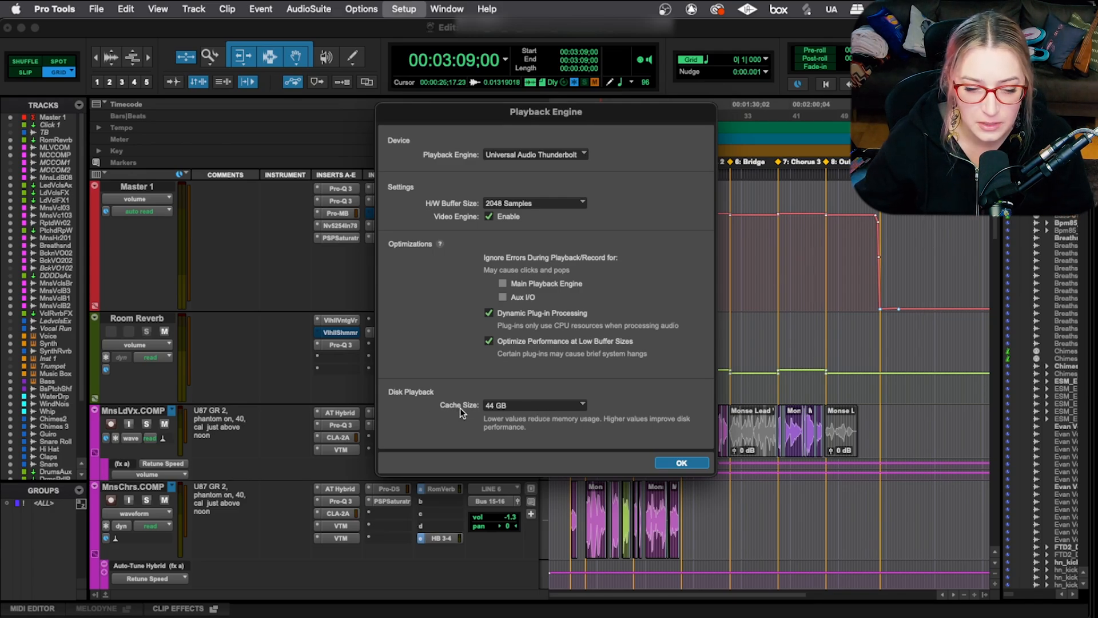
# - Show the Disk Playback Cache Size choices, with 44 GB currently selected
pyautogui.click(533, 405)
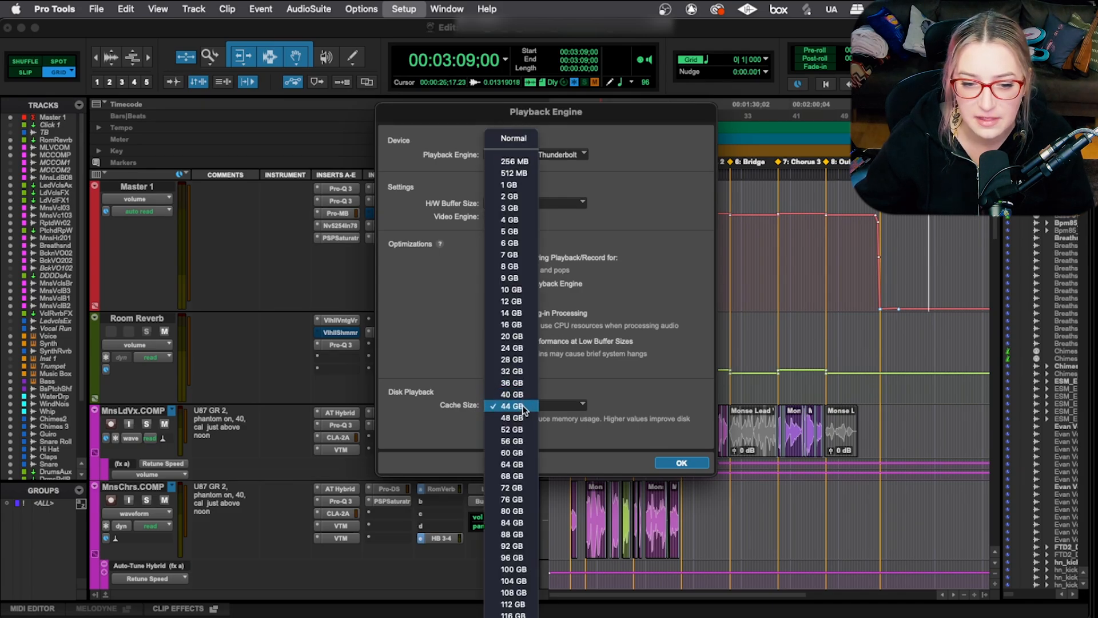